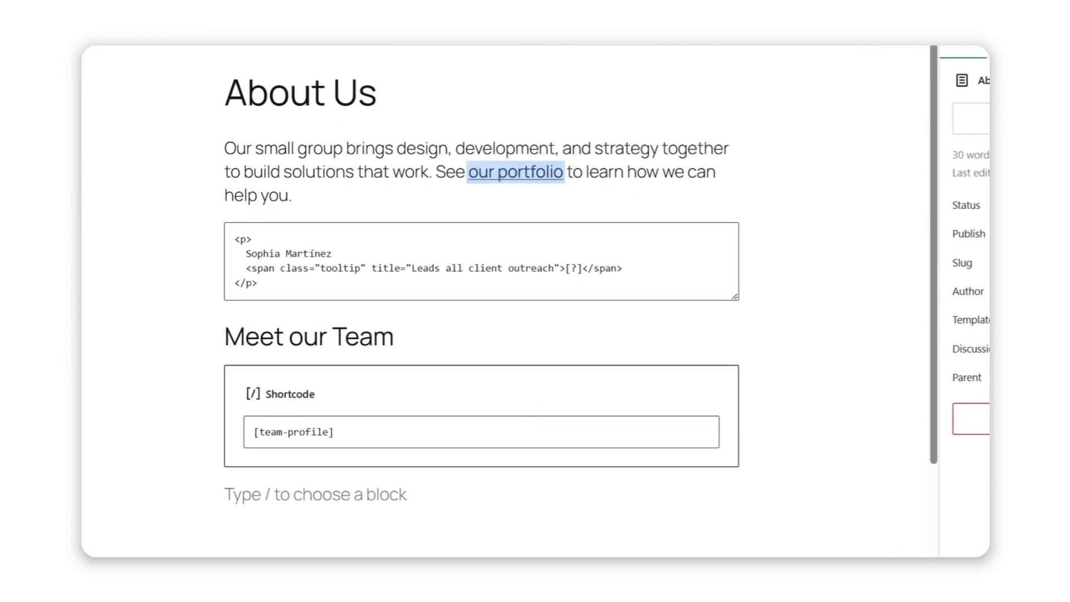
# - Go to the Translation Dashboard, select the Homepage and About Us pages, and continue
pyautogui.click(478, 259)
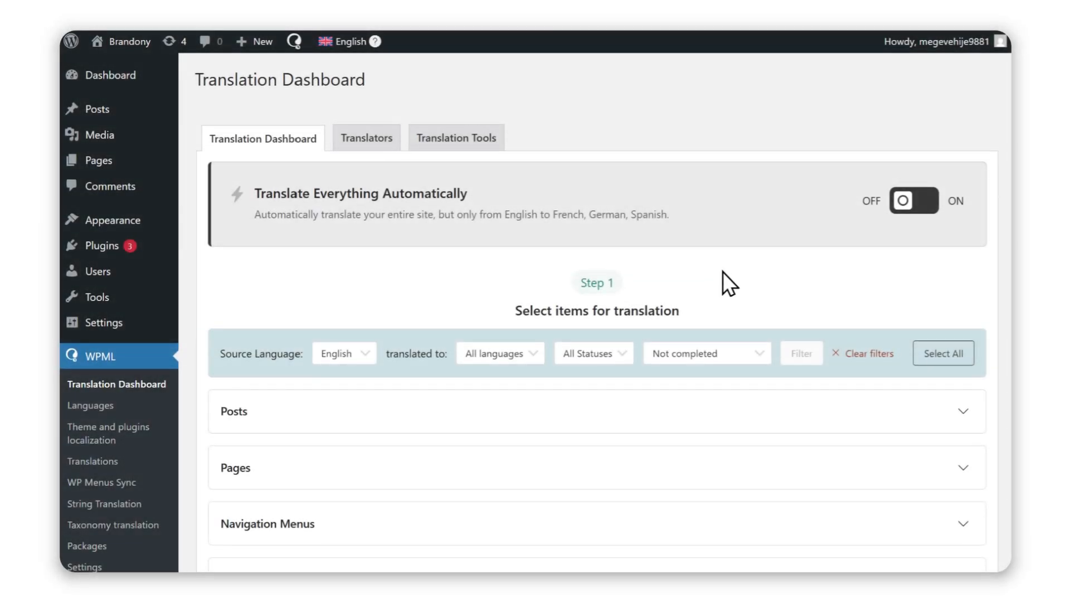
pyautogui.scroll(-3)
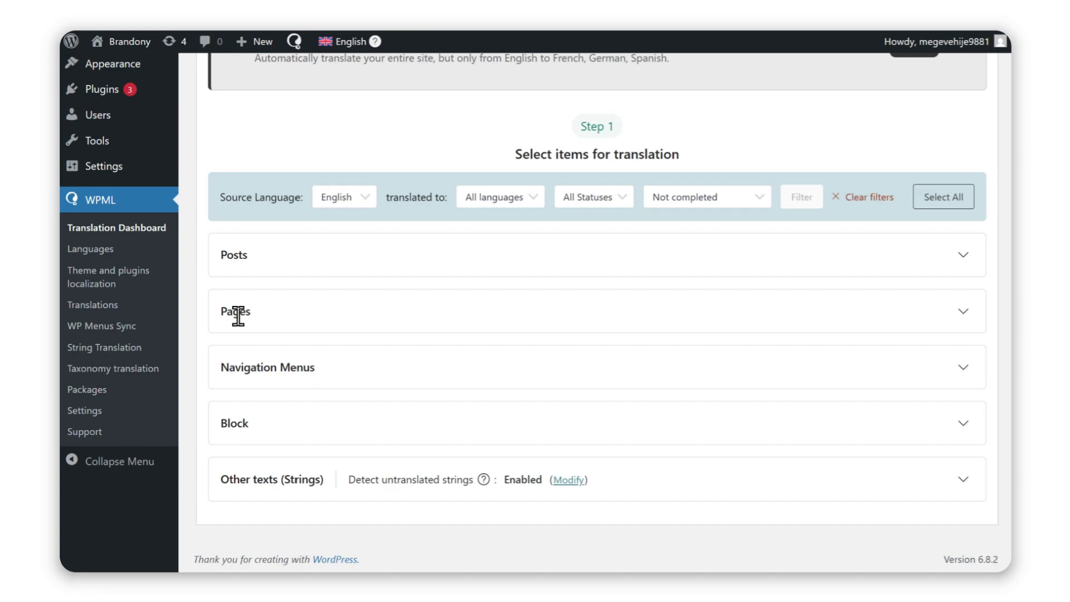
pyautogui.click(234, 312)
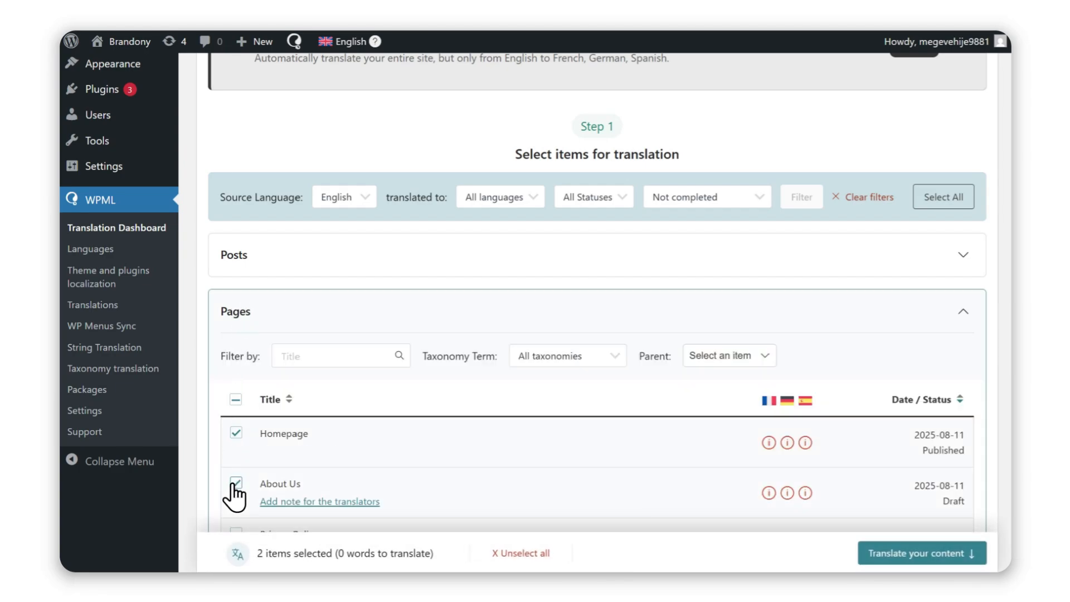
pyautogui.click(920, 553)
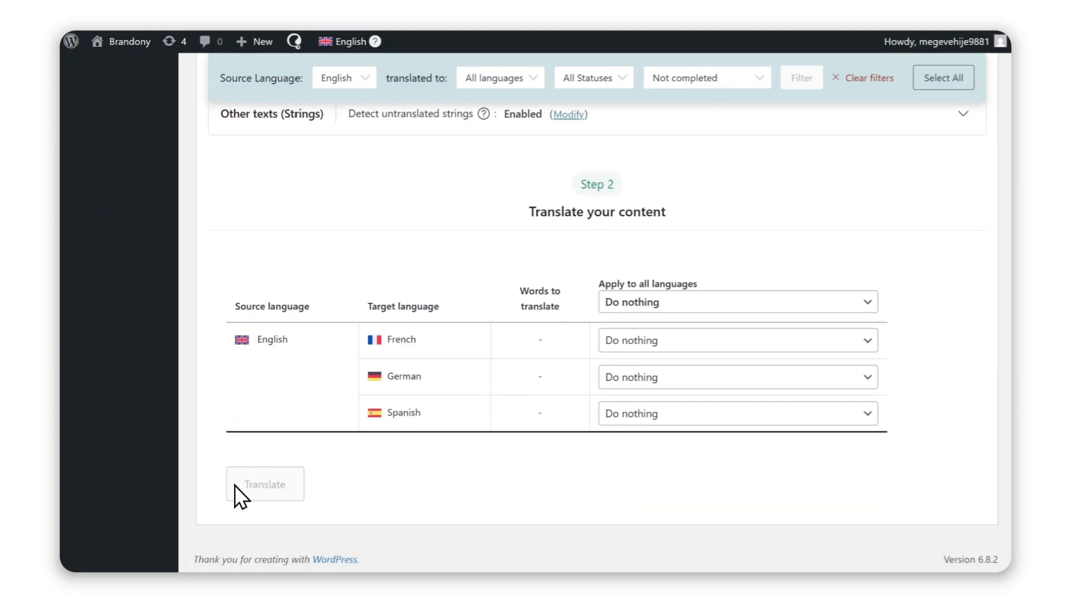
# - Set all languages to translate automatically and submit the translation job
pyautogui.click(737, 301)
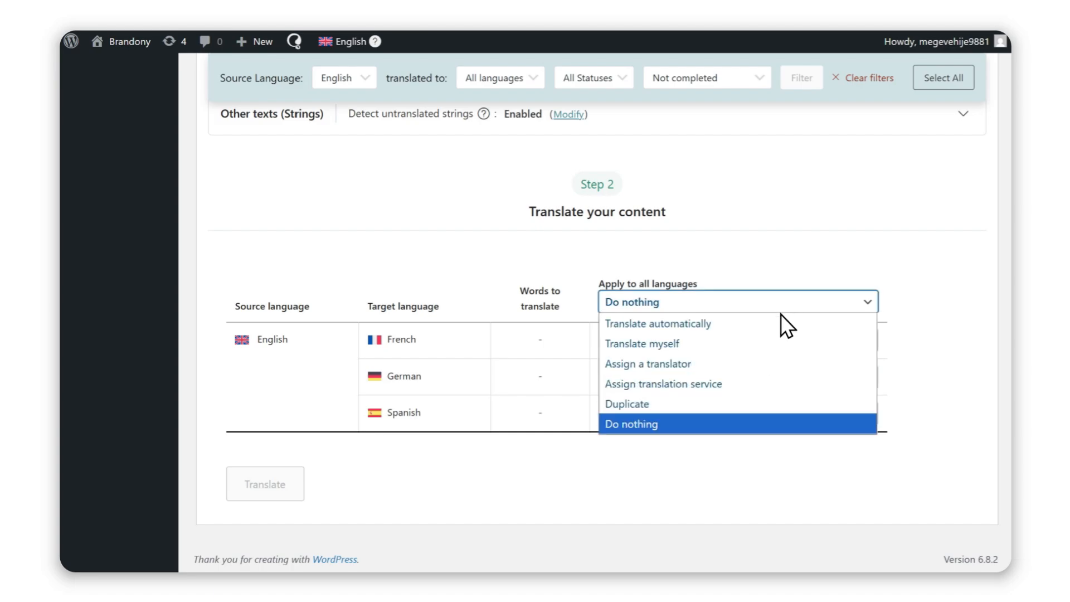
pyautogui.click(657, 323)
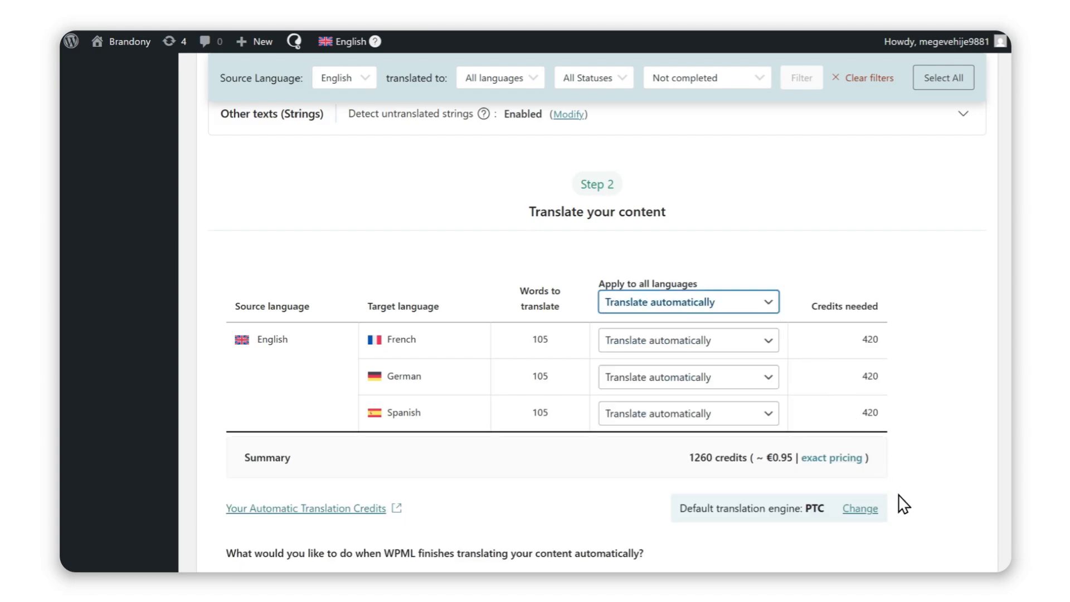
pyautogui.scroll(-3)
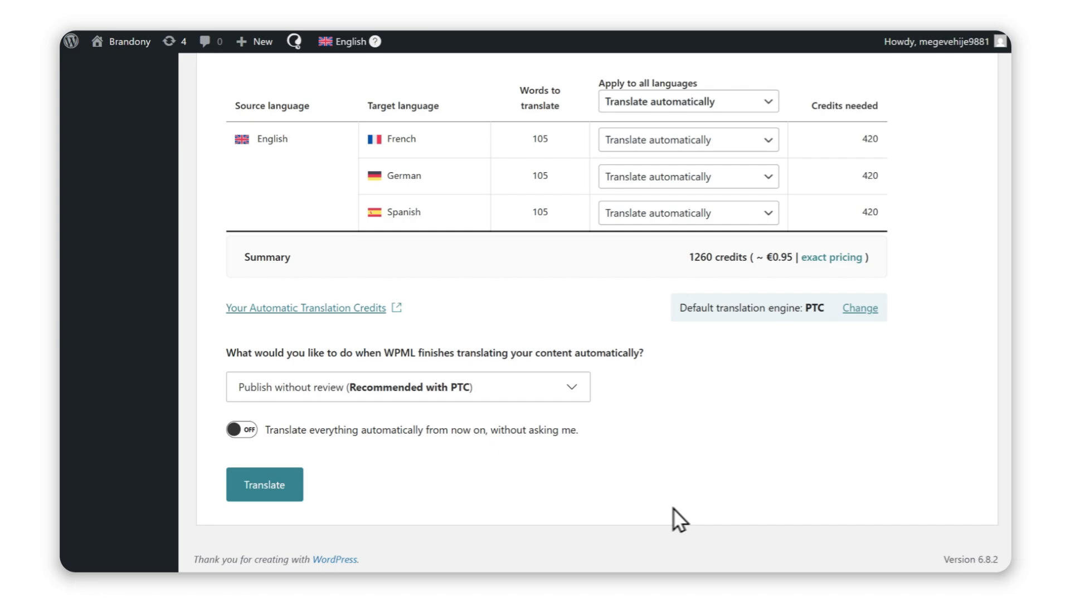
pyautogui.click(264, 483)
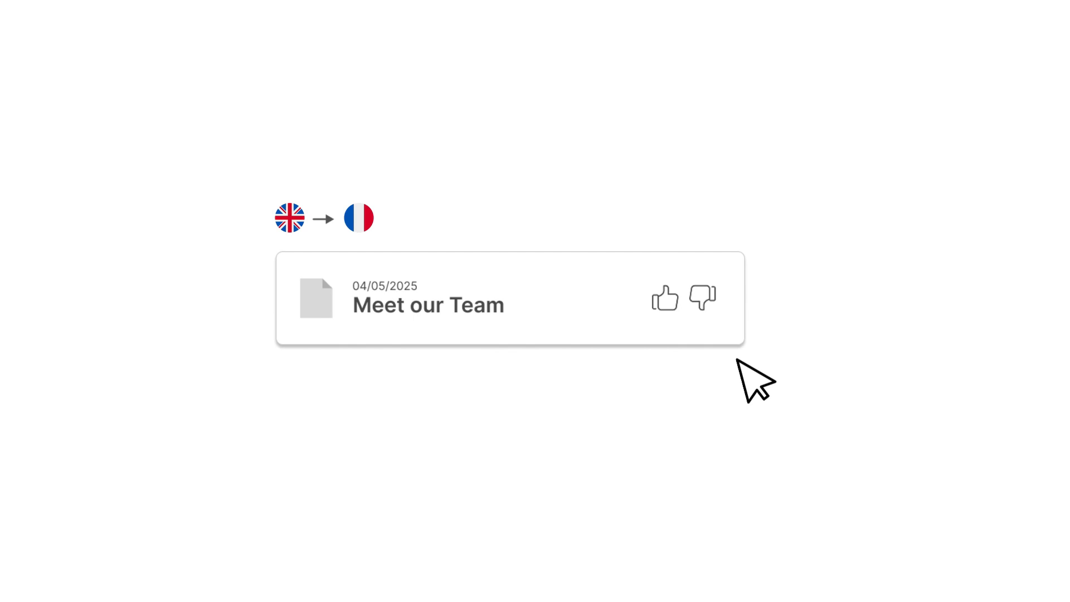
# - Give the French 'Meet our Team' translation card a thumbs-down rating
pyautogui.click(703, 297)
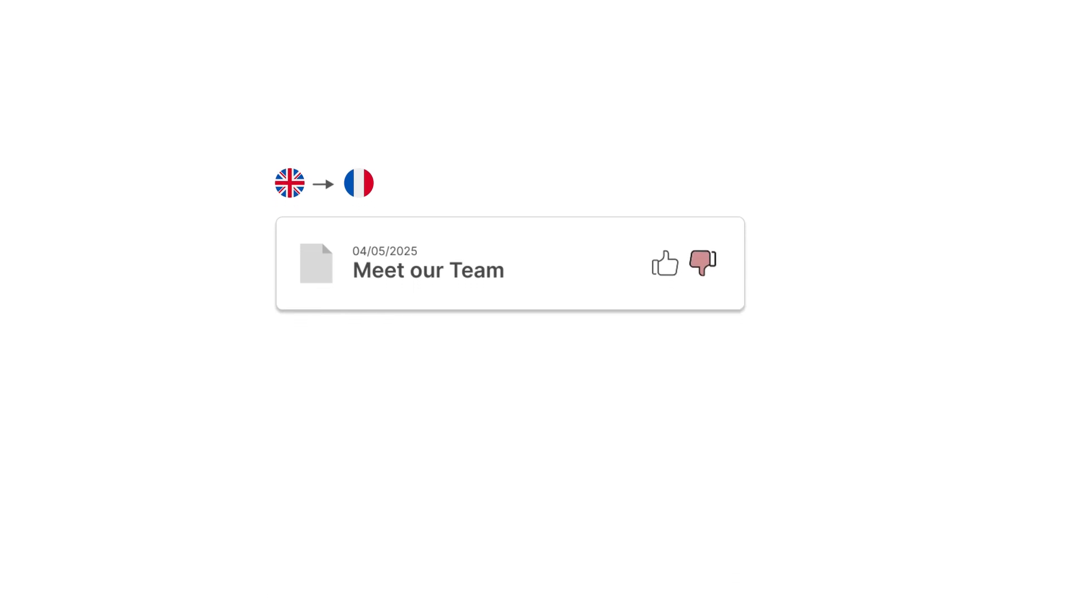